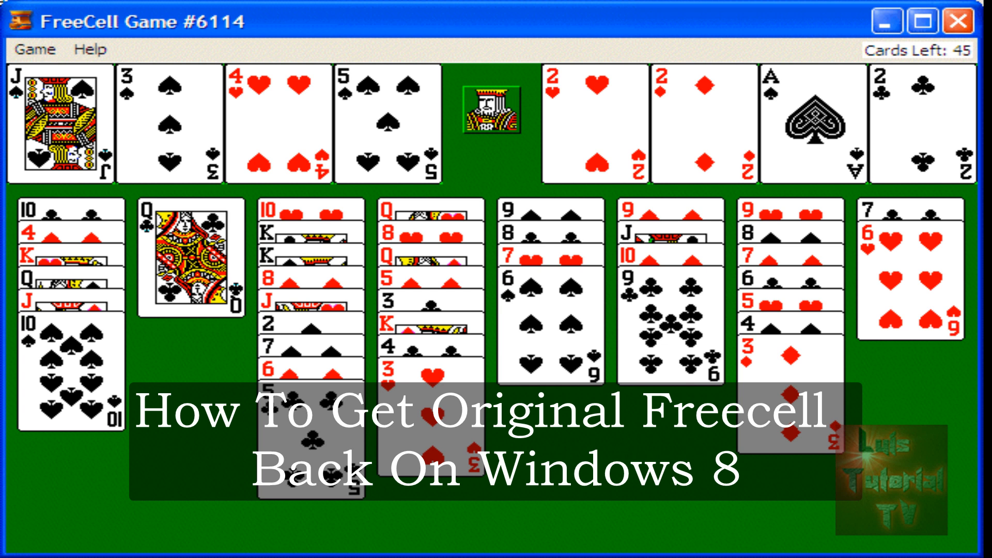
Navigate from Computer through Local Disk (C:) and Program Files into the Microsoft Games folder
left_click(958, 20)
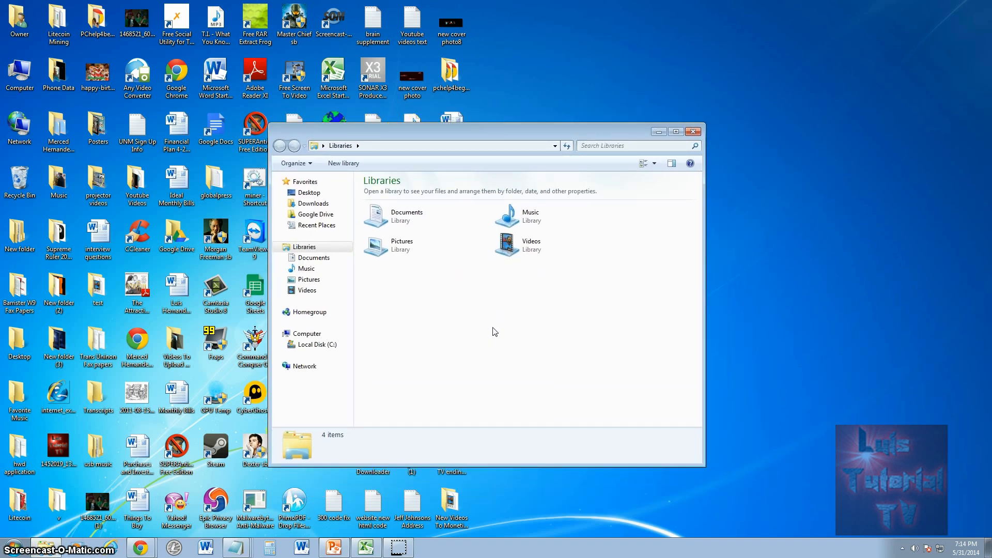
left_click(306, 334)
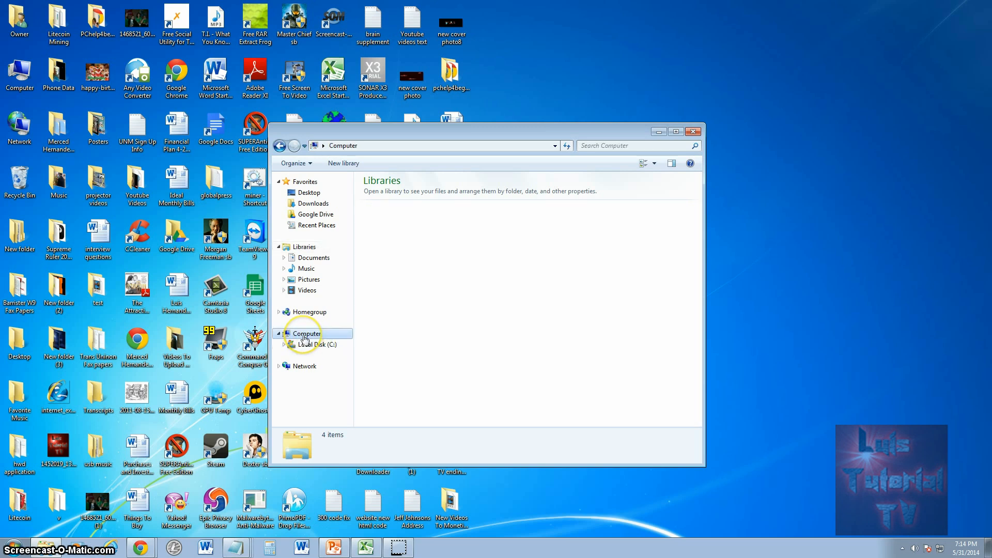
left_click(307, 334)
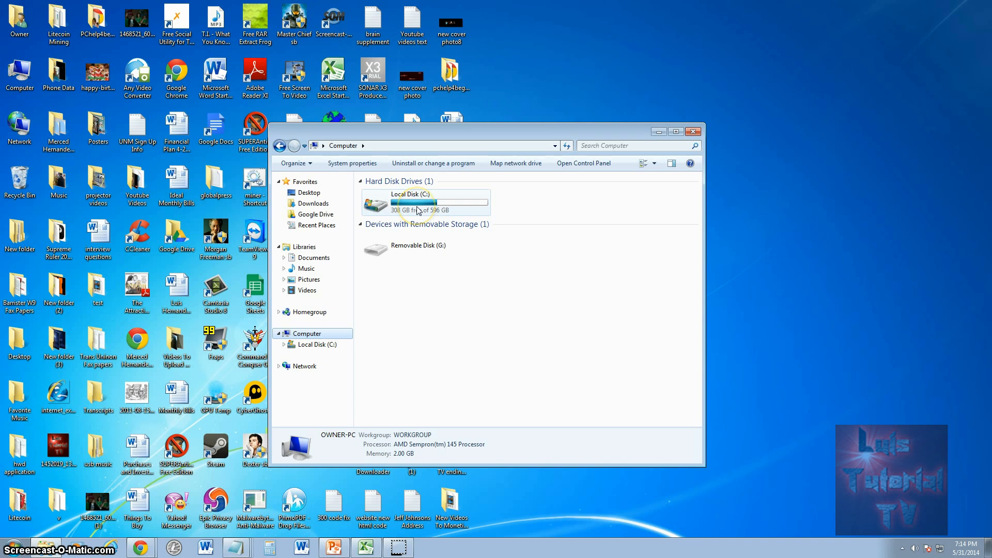
double_click(410, 203)
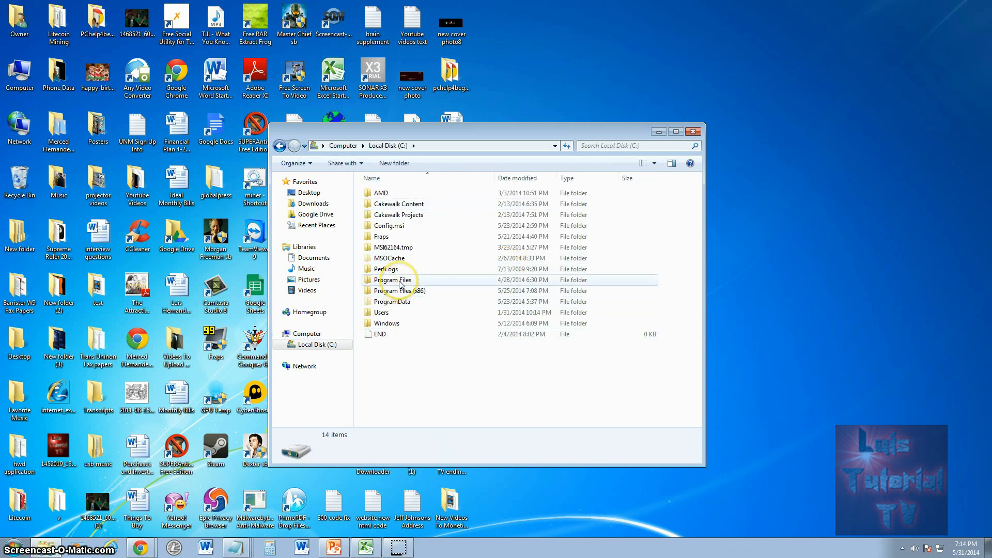
double_click(394, 280)
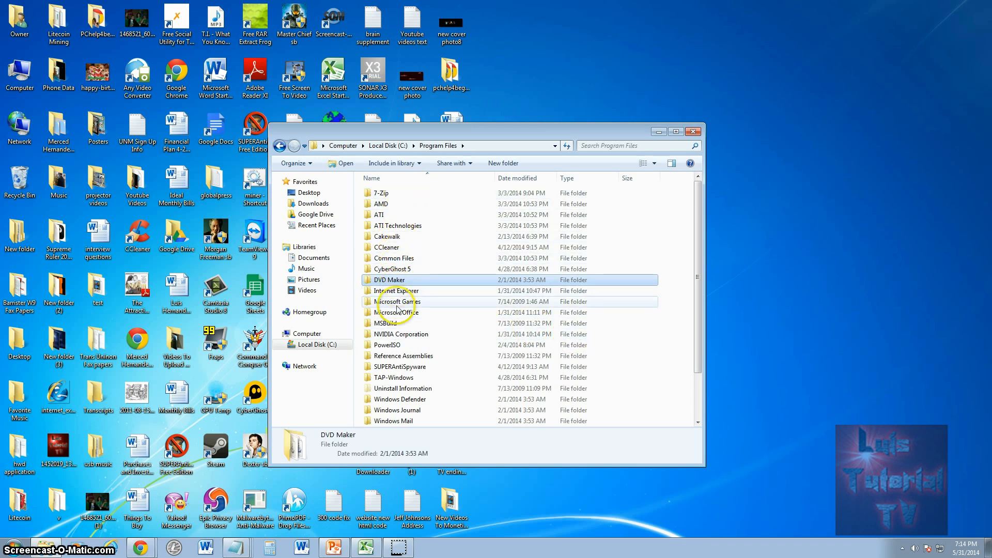
double_click(399, 301)
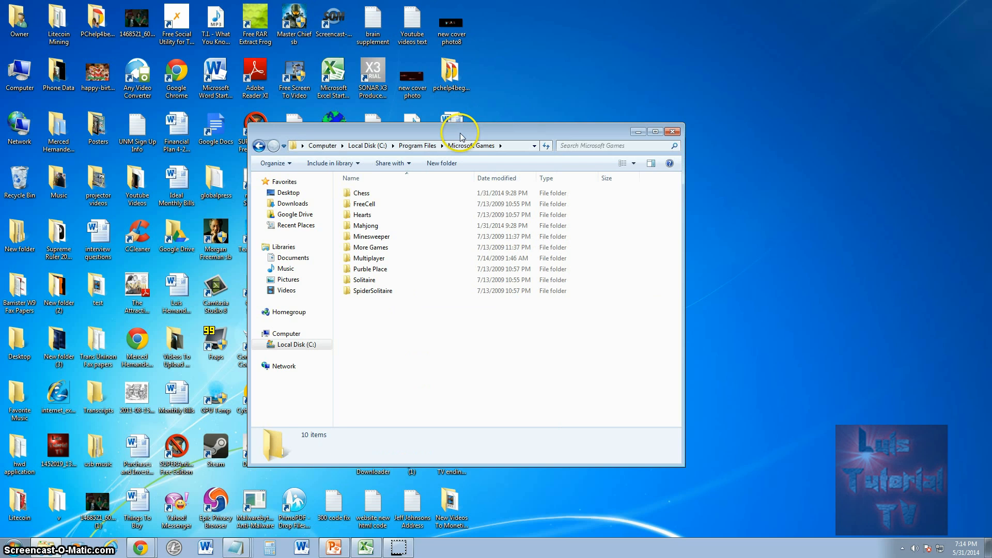
left_click_drag(462, 131, 363, 105)
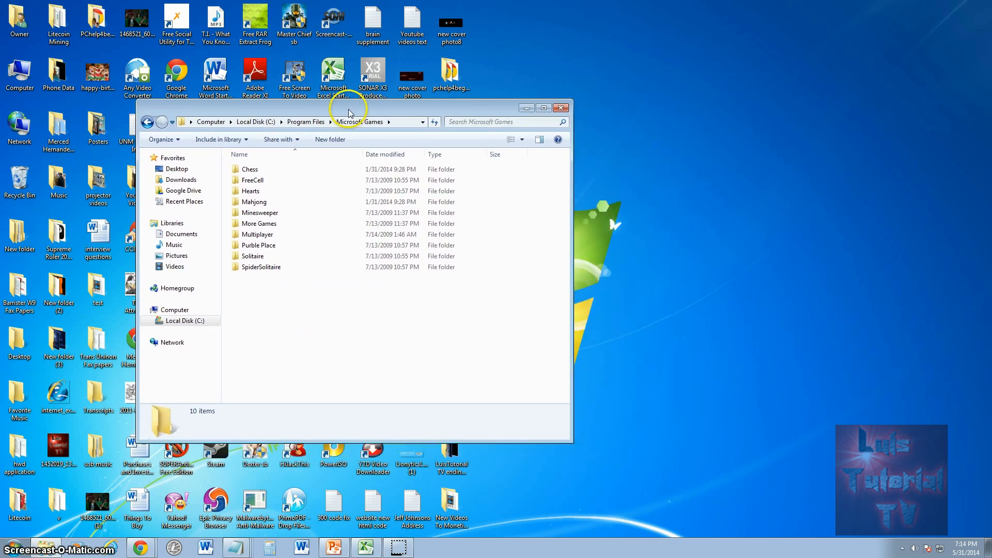
Peek into the Multiplayer subfolder, return to Microsoft Games and browse the Mahjong and Chess folders
left_click(262, 267)
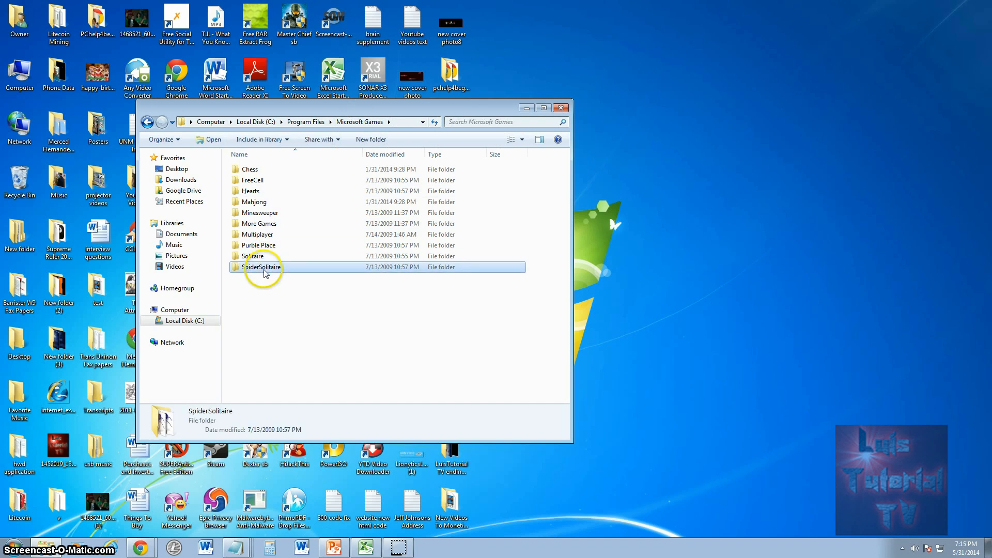
left_click(257, 234)
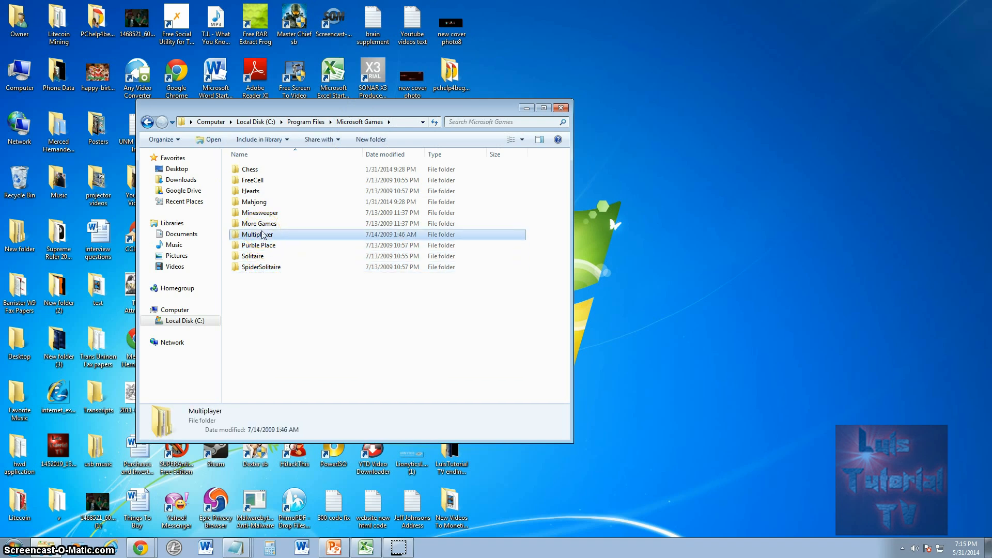
double_click(256, 235)
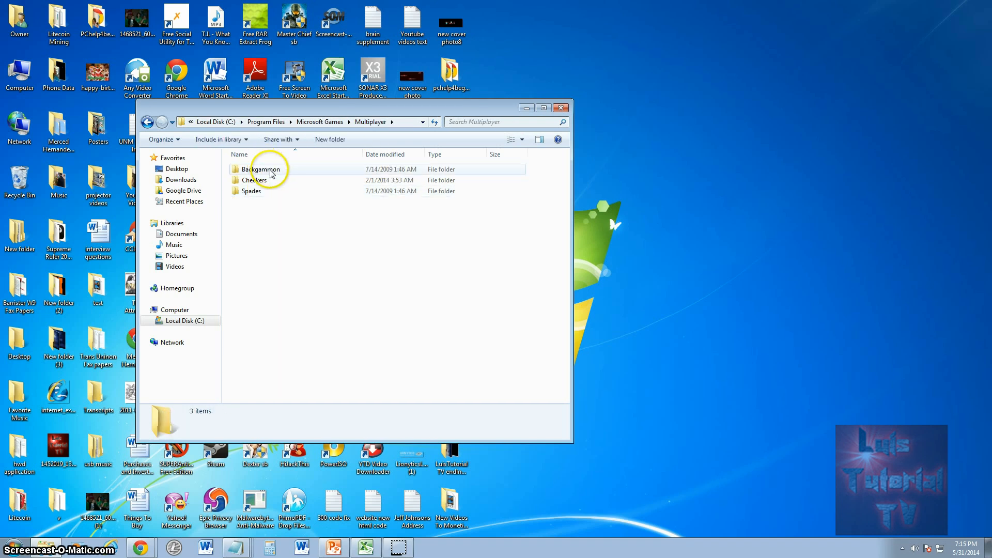
left_click(148, 122)
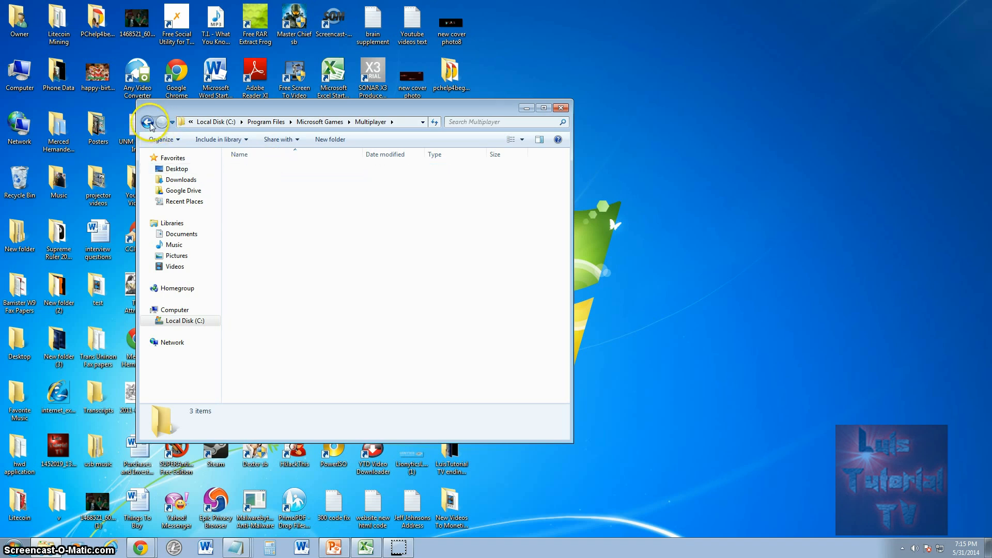
left_click(148, 121)
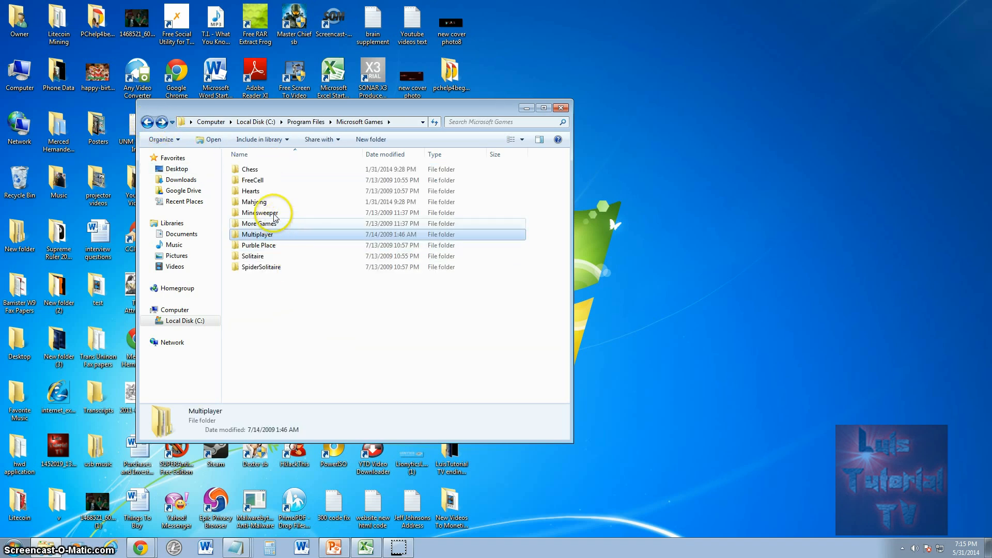
left_click(253, 201)
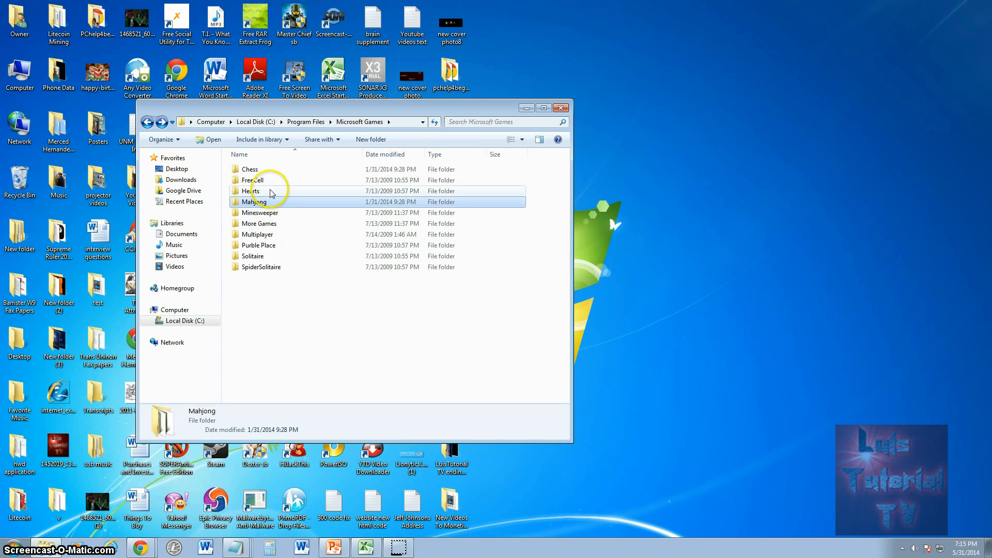
left_click(249, 168)
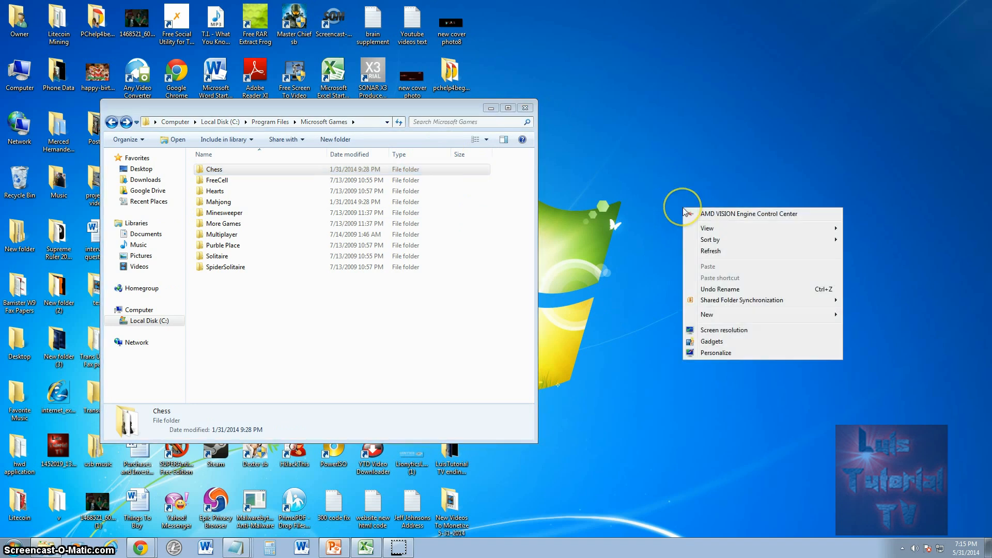
mouse_move(707, 314)
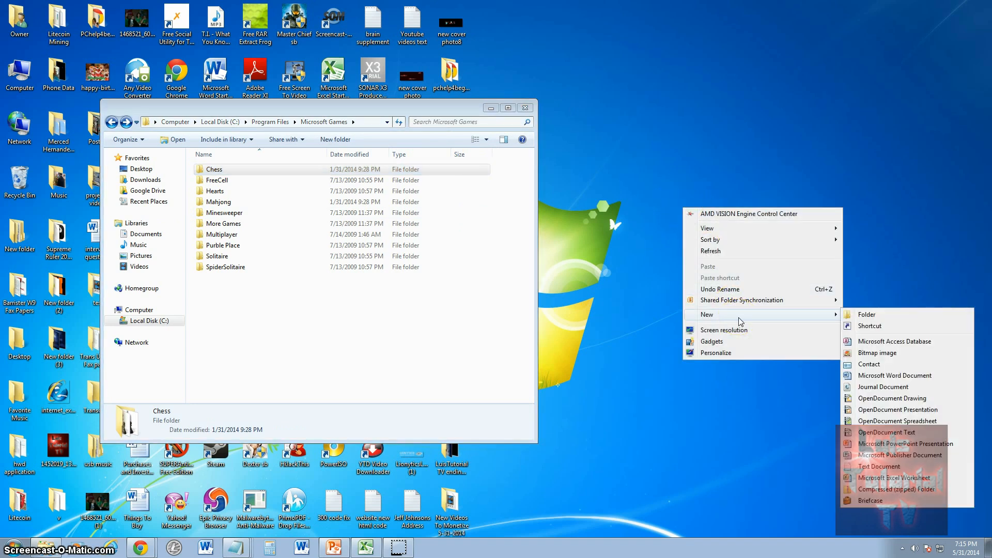
Create a new desktop folder named 'Microsoft games' and open it in a second window
left_click(866, 314)
type("Microsoft games")
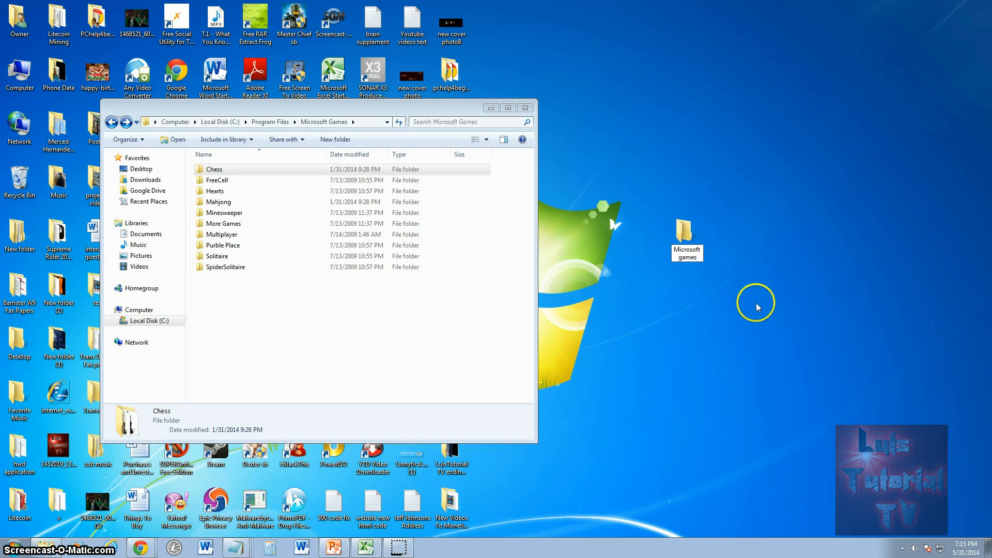
double_click(686, 234)
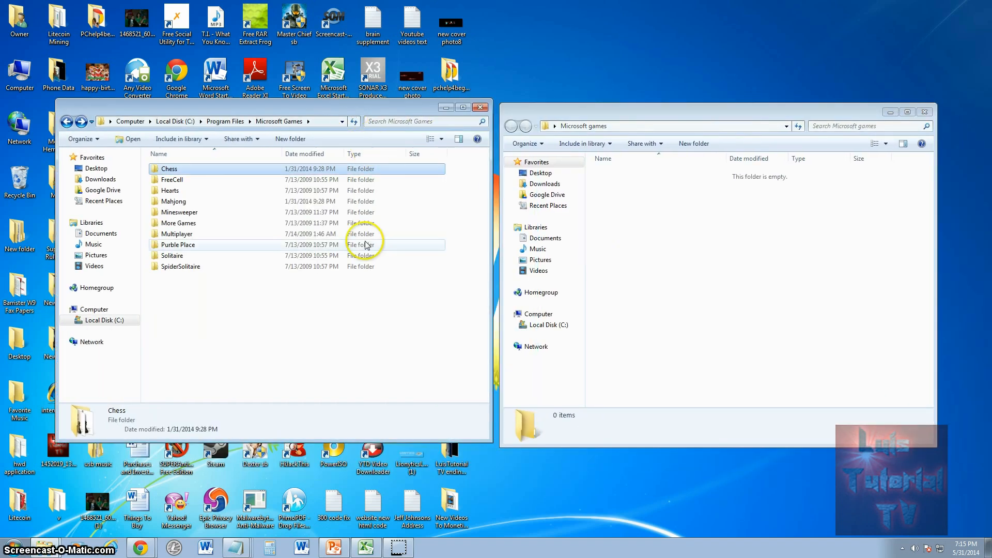
Select all ten game folders, copy them into the 'Microsoft games' folder and open the copied Solitaire folder
left_click(261, 332)
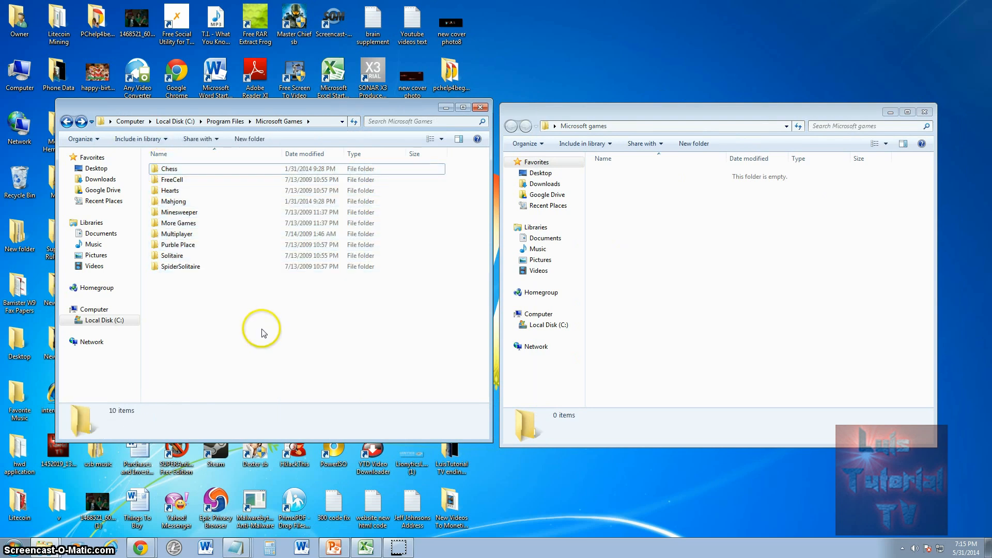
mouse_move(206, 285)
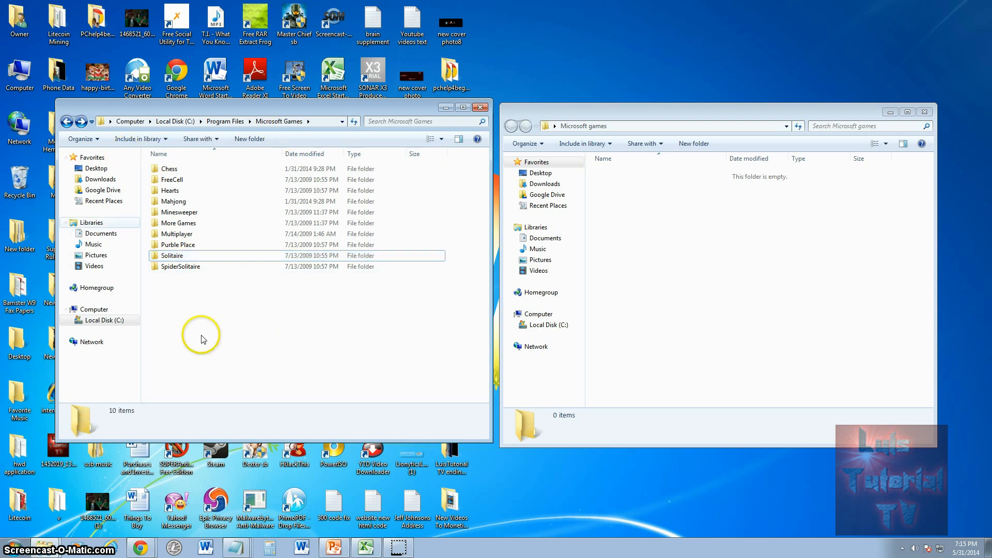
key("ctrl+a")
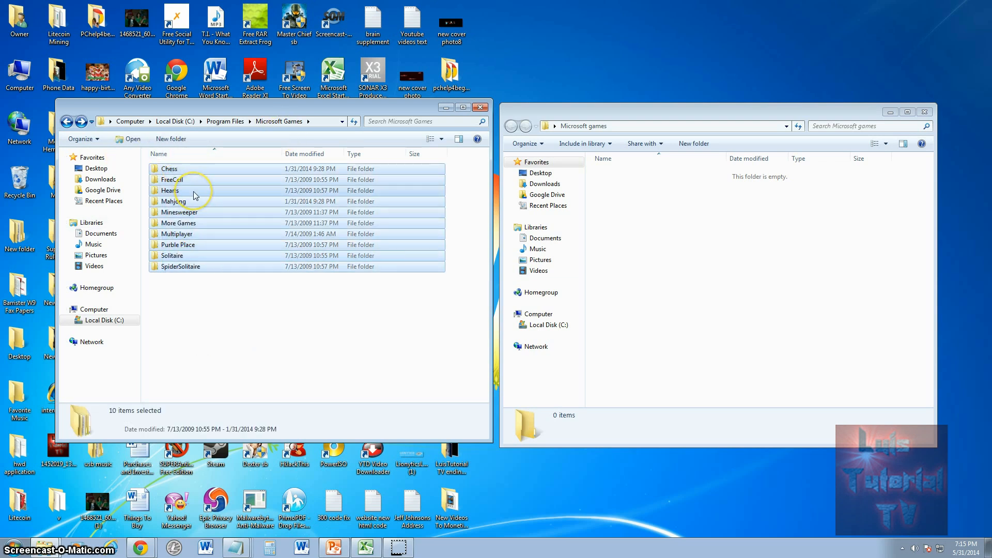
right_click(194, 190)
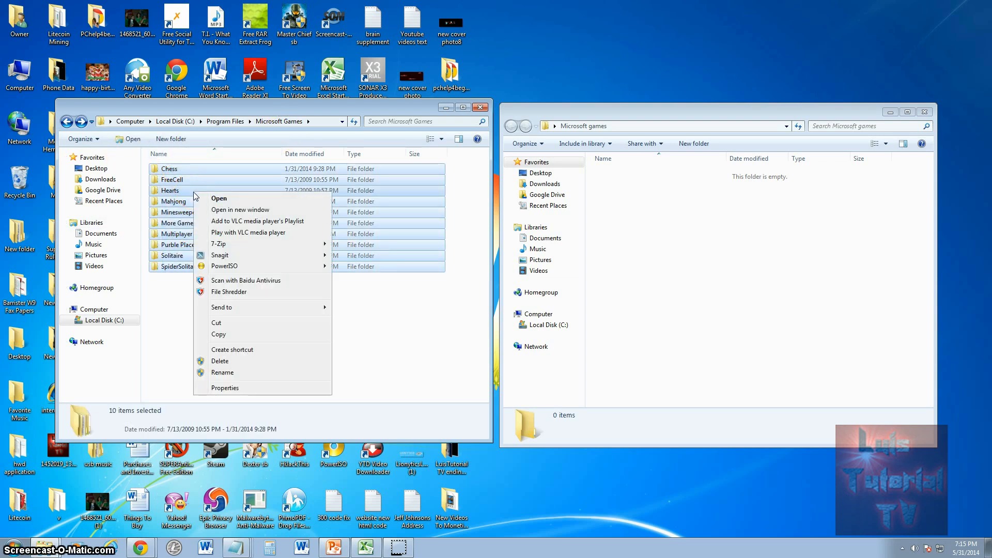
left_click(677, 244)
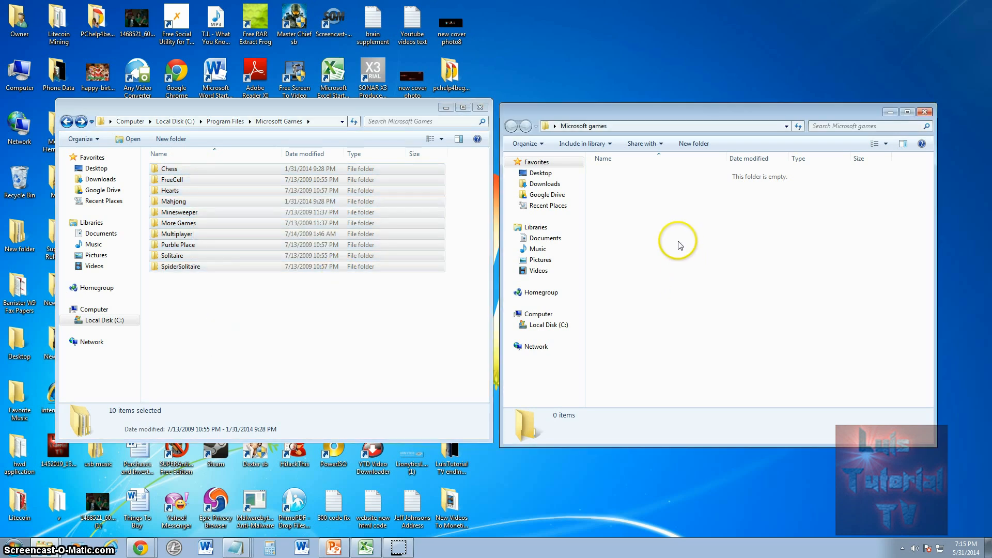
mouse_move(732, 316)
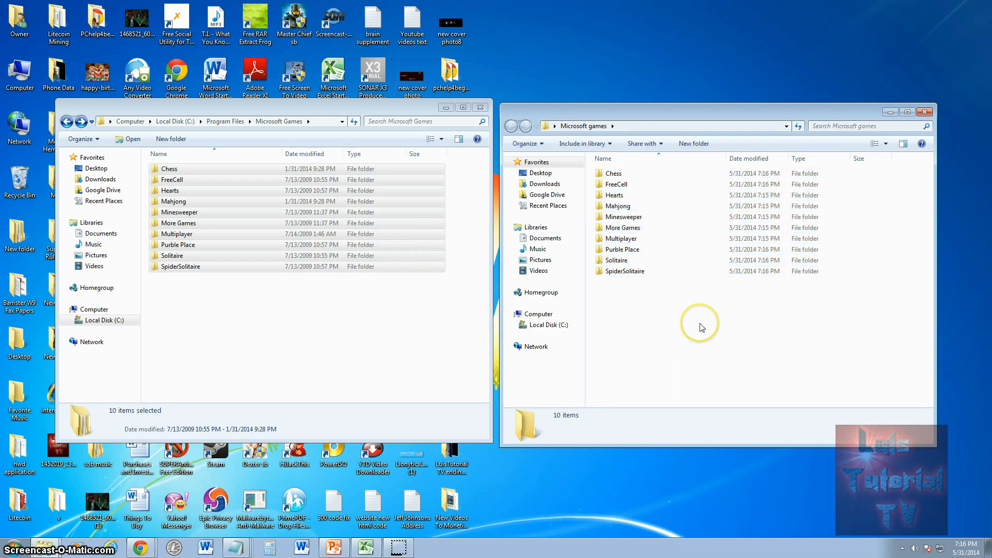
left_click(614, 260)
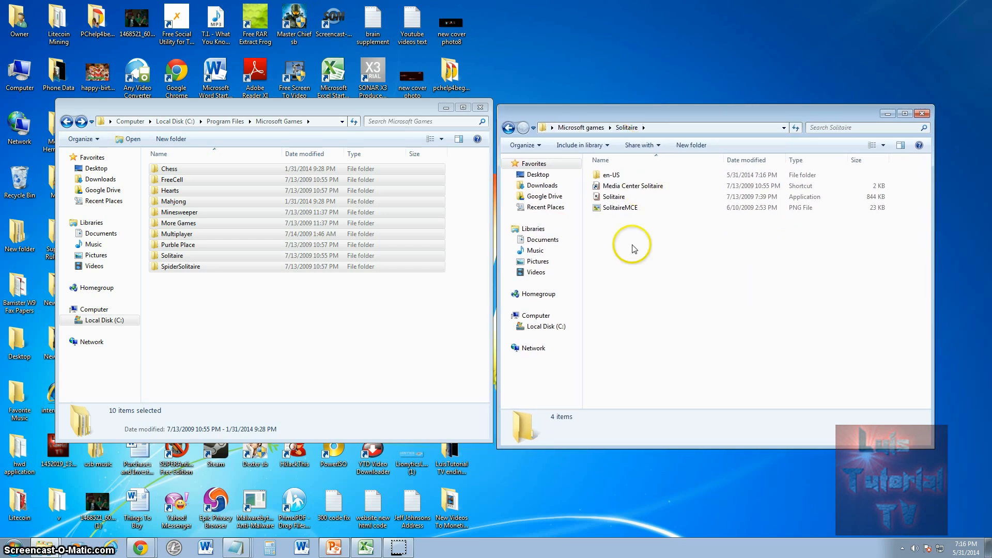
Send a shortcut to the copied Solitaire application to the desktop and launch Solitaire from it
left_click(614, 196)
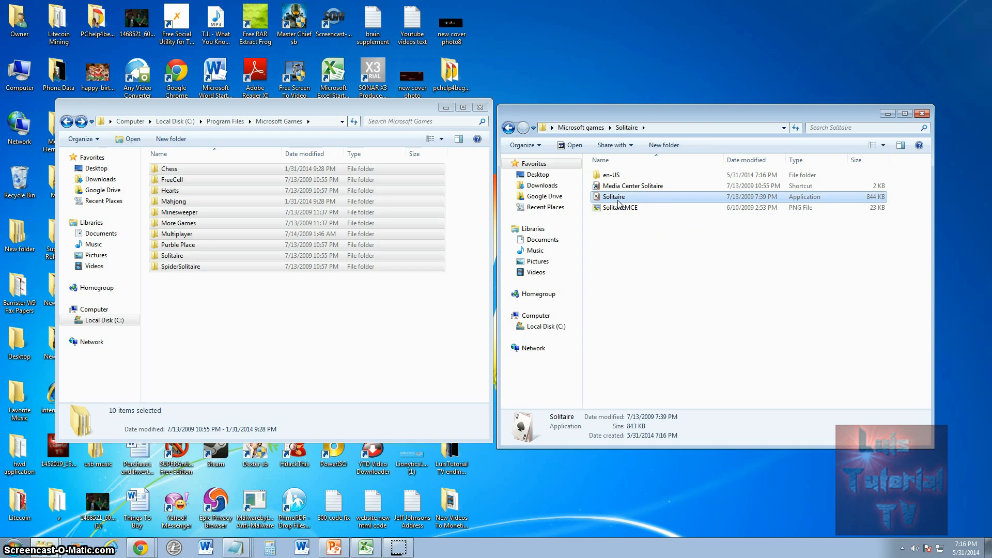
right_click(613, 196)
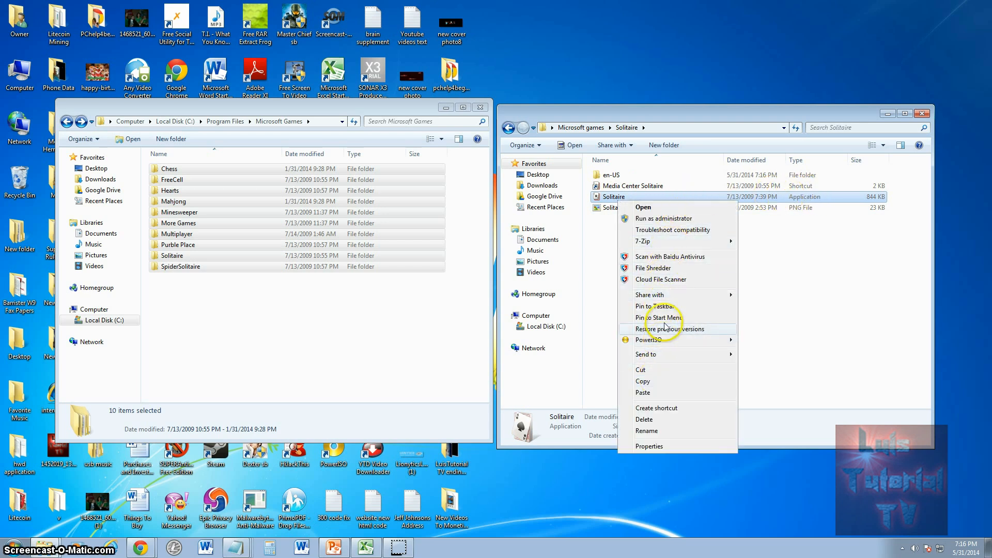
mouse_move(662, 397)
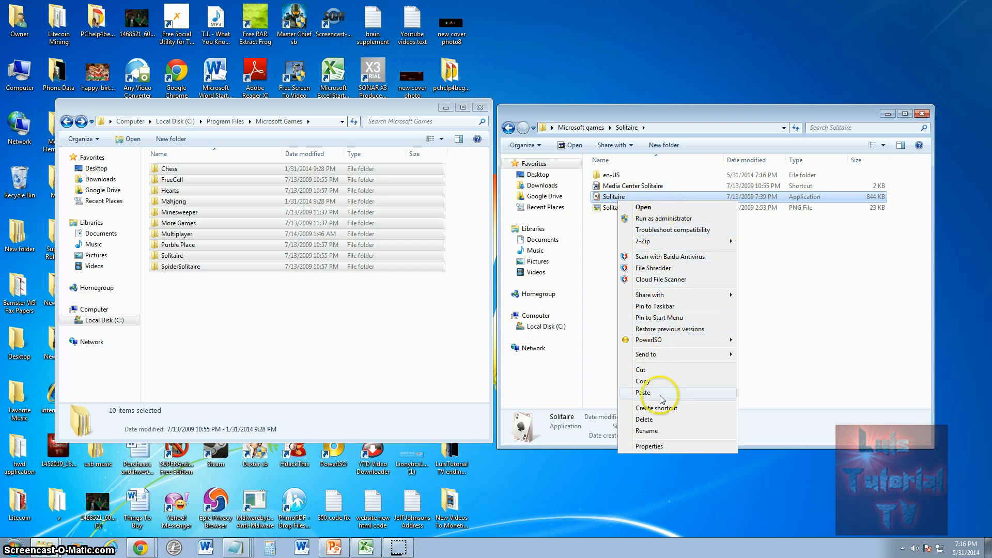
left_click(657, 407)
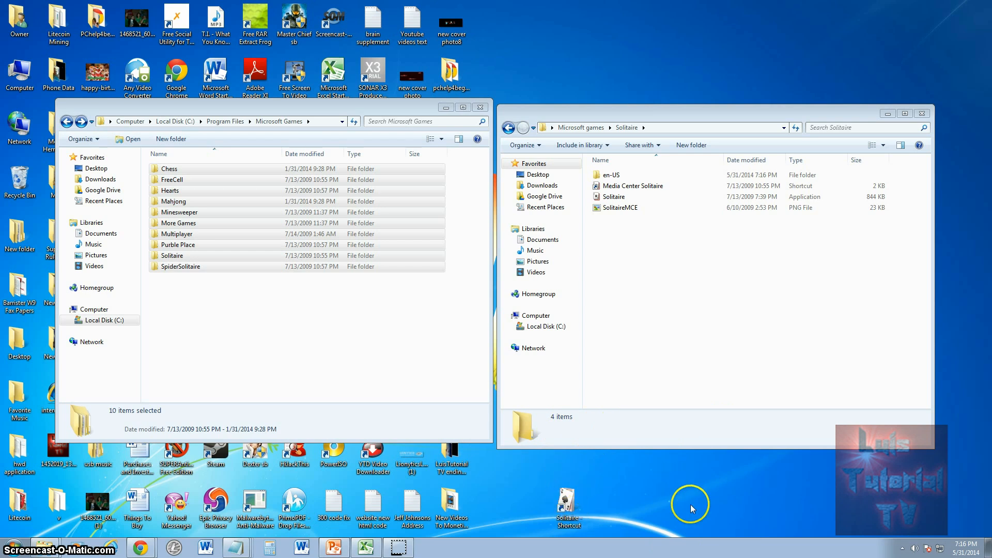
left_click(608, 506)
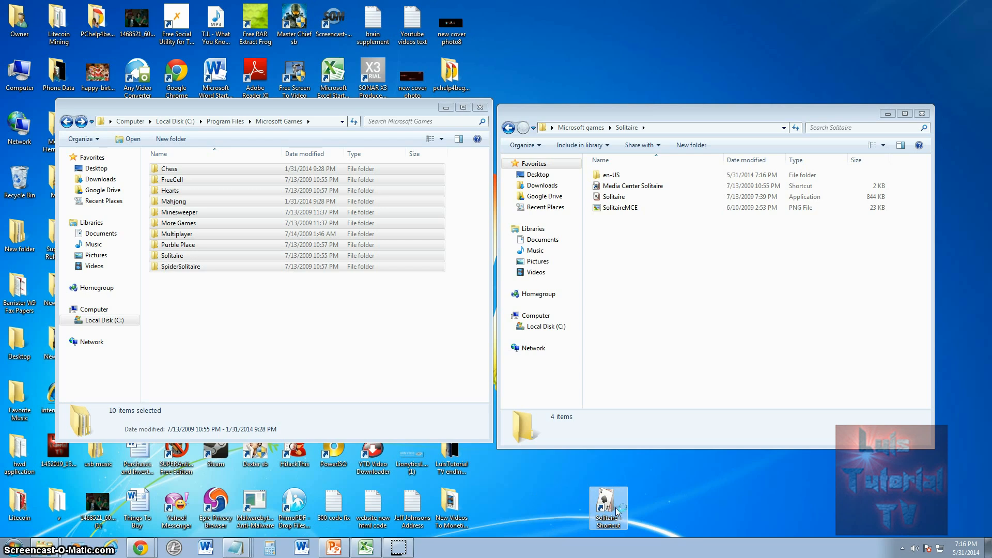
double_click(607, 506)
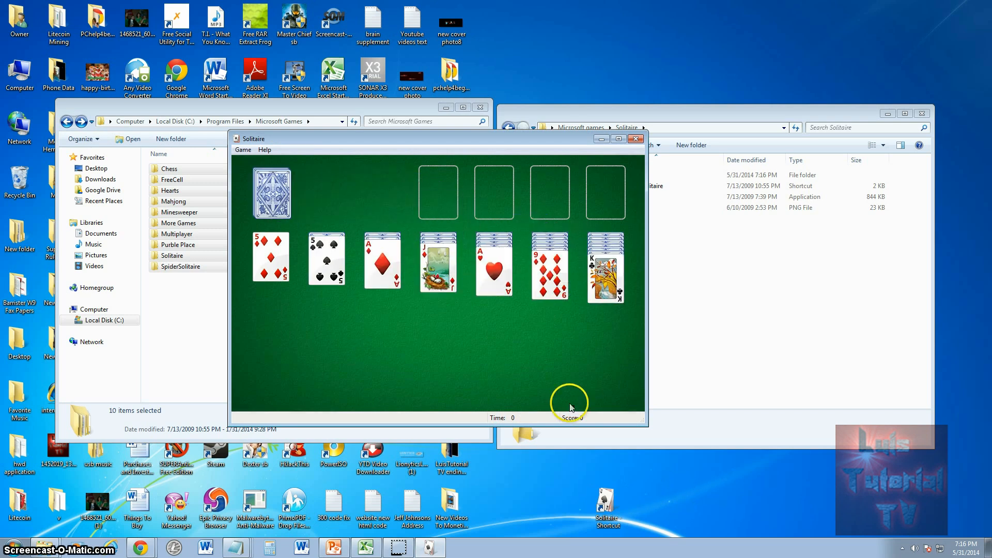
mouse_move(634, 335)
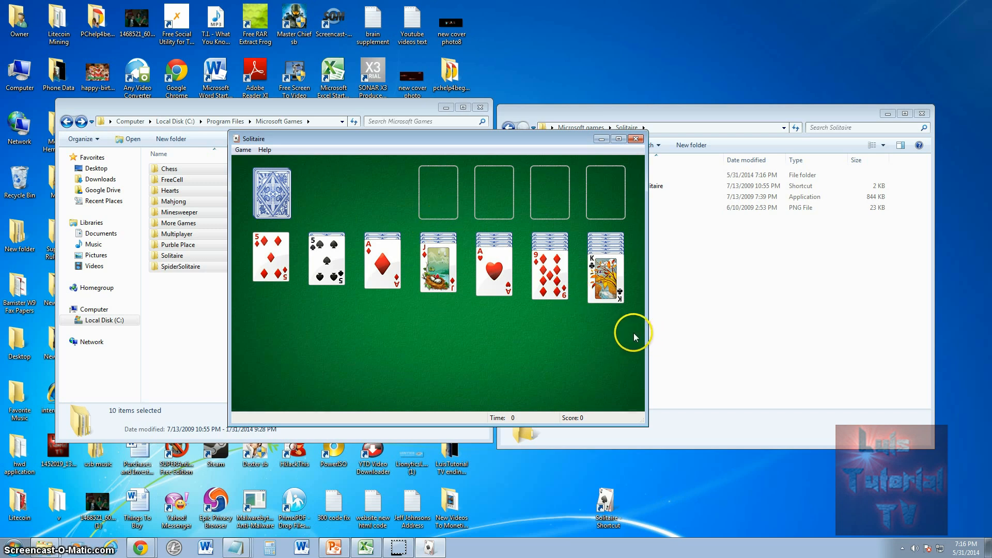
Attempt a card move in the dealt game, then maximize and restore the Solitaire window
left_click(494, 268)
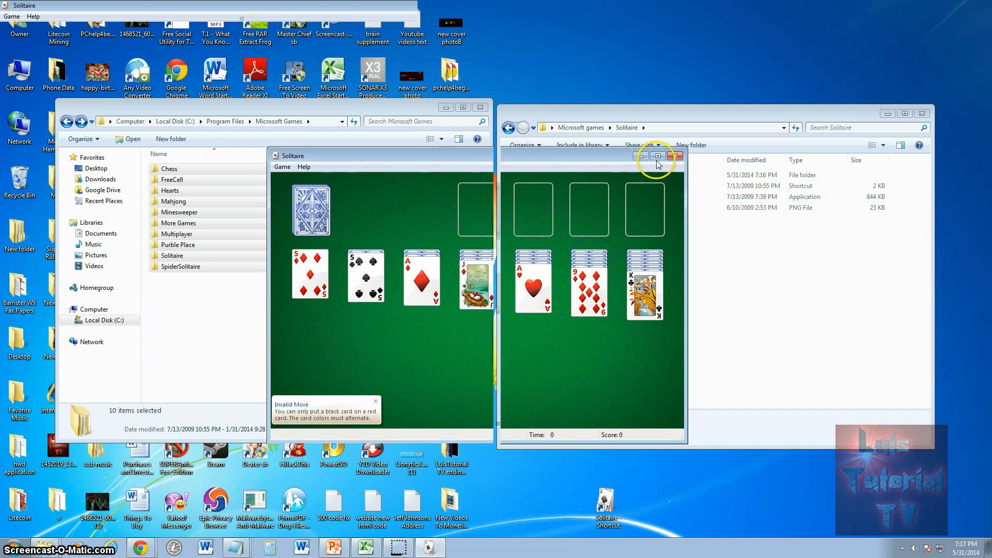
left_click(656, 157)
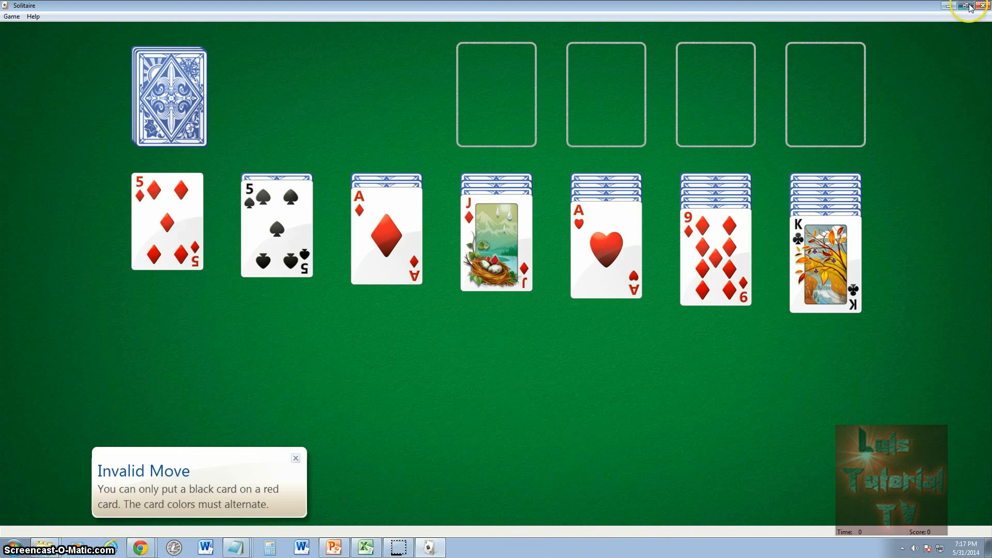
left_click(961, 6)
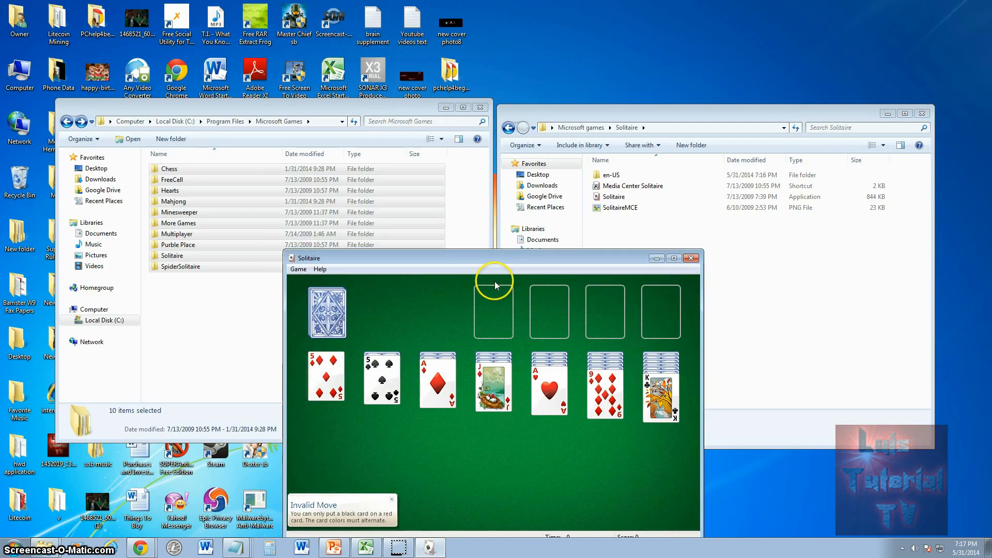